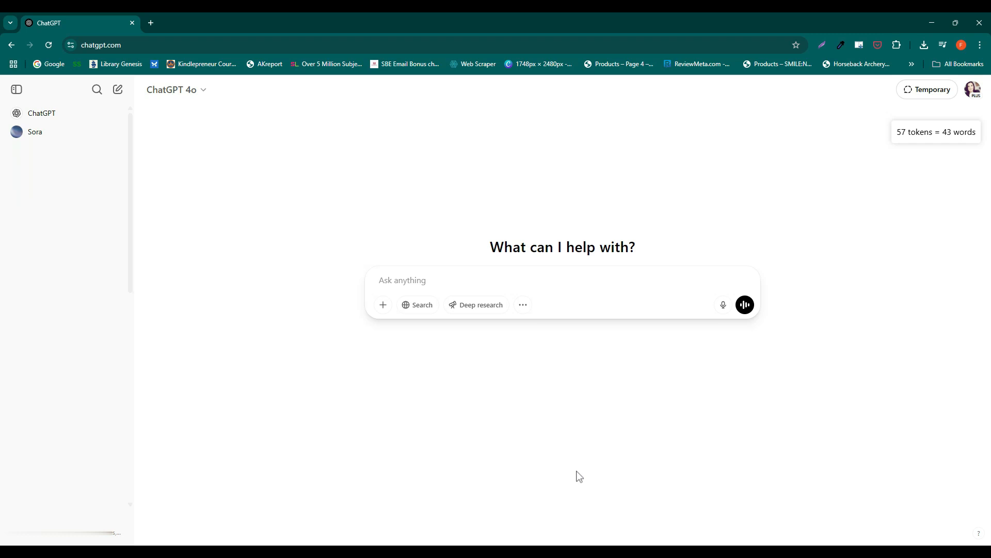
Step: View the Upgrade Plan pricing from the account menu, then close it
{"action": "left_click", "coordinate": [402, 279]}
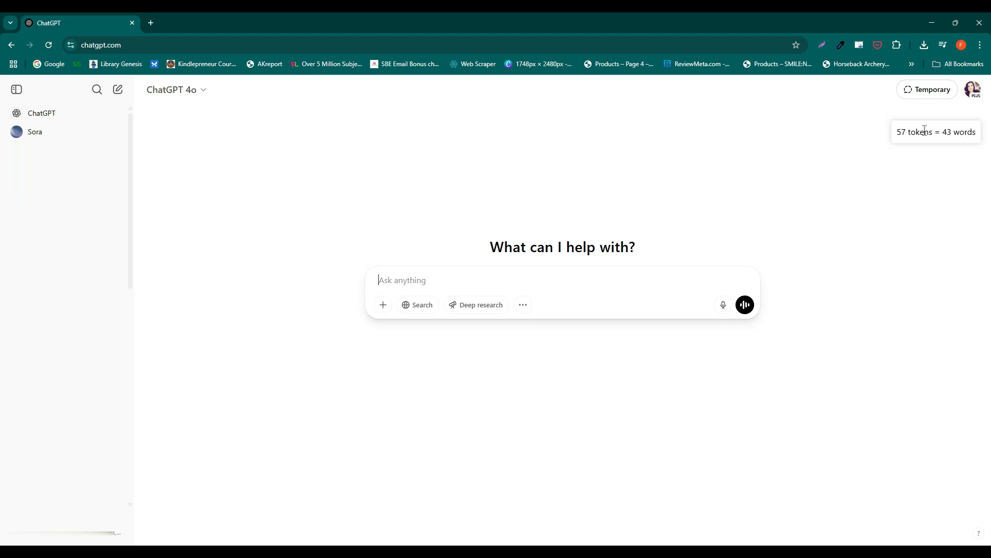
{"action": "left_click", "coordinate": [973, 89]}
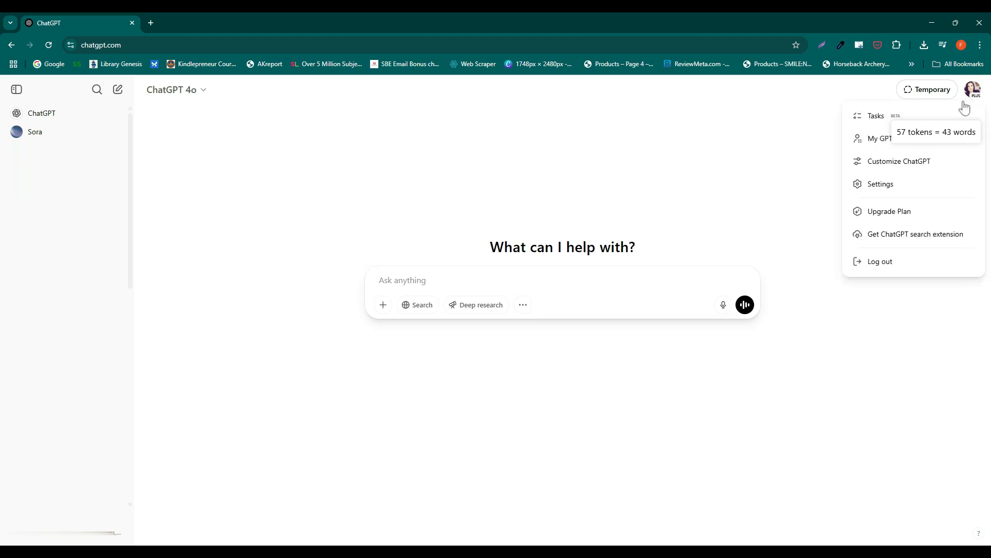
{"action": "mouse_move", "coordinate": [915, 211]}
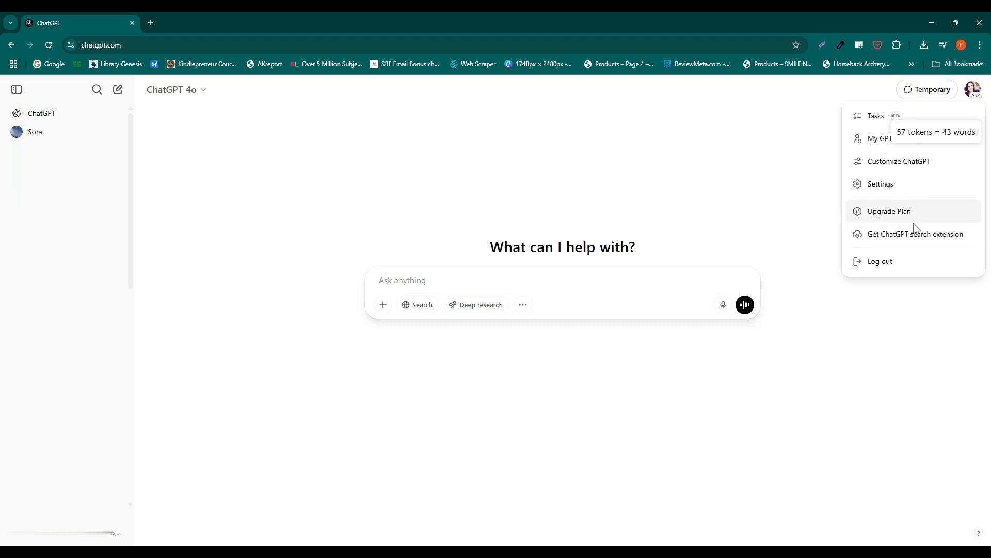
{"action": "left_click", "coordinate": [888, 211]}
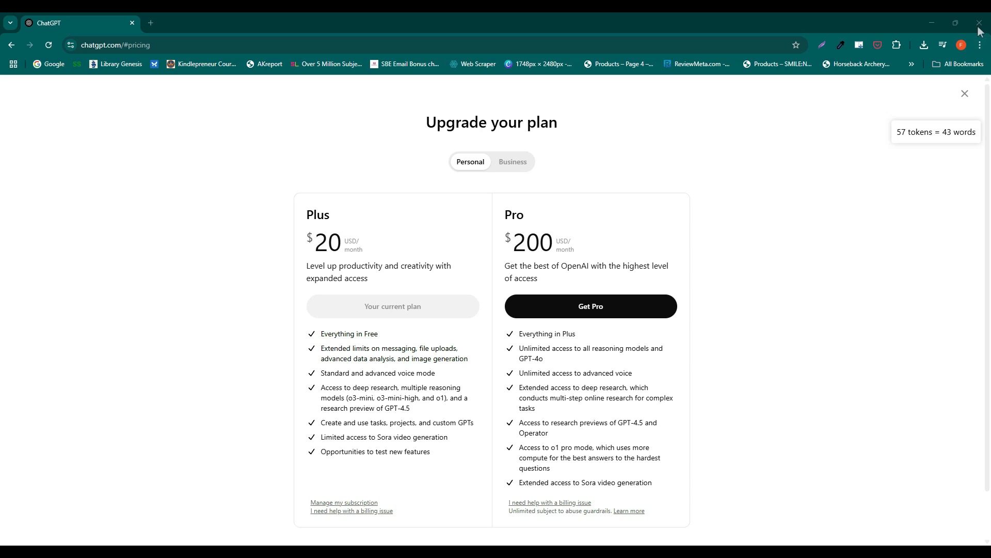
{"action": "left_click", "coordinate": [965, 94]}
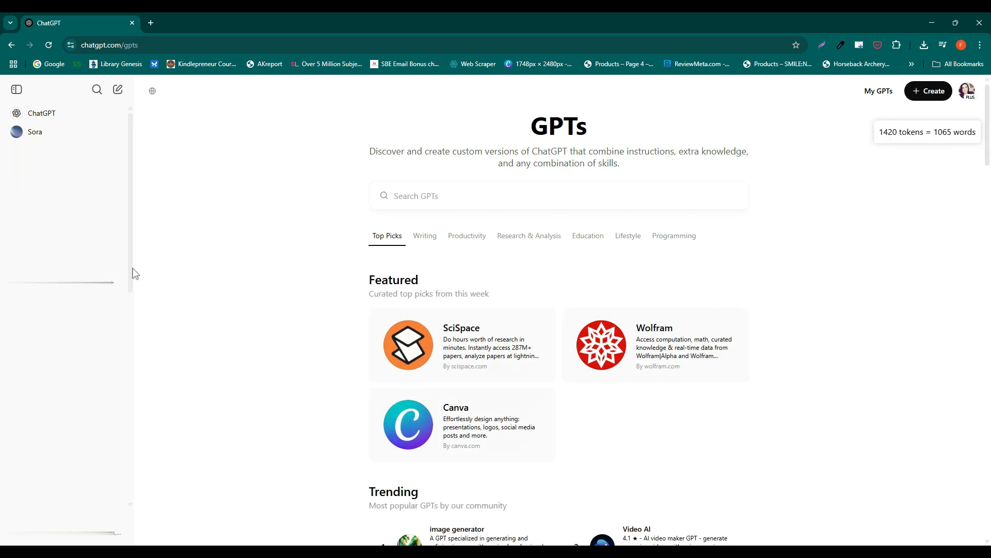
{"action": "mouse_move", "coordinate": [578, 319]}
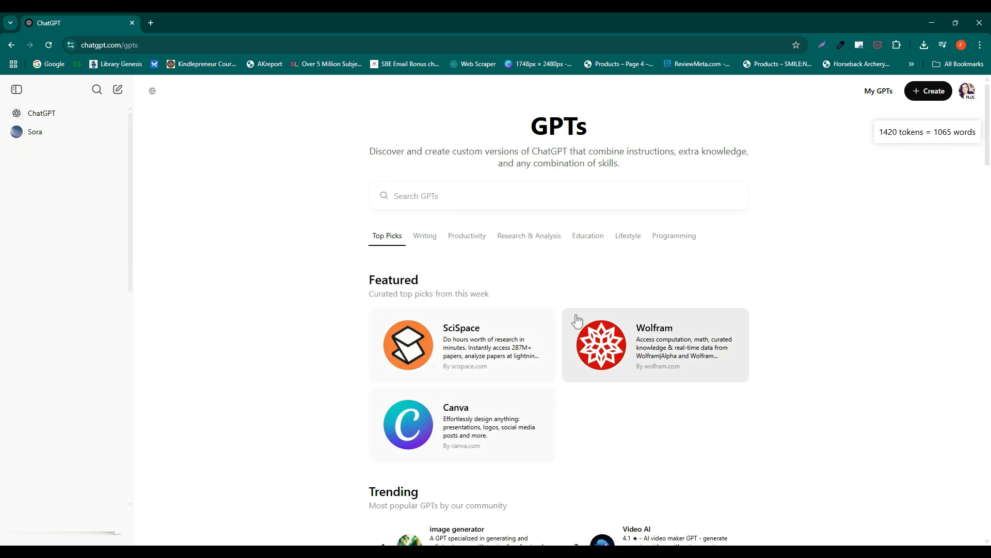
Step: Open the Blog Writer GPT, get an Artificial Intelligence blog outline, then return to Explore GPTs
{"action": "scroll", "scroll_direction": "down", "scroll_amount": 3}
{"action": "type", "text": "blog writer"}
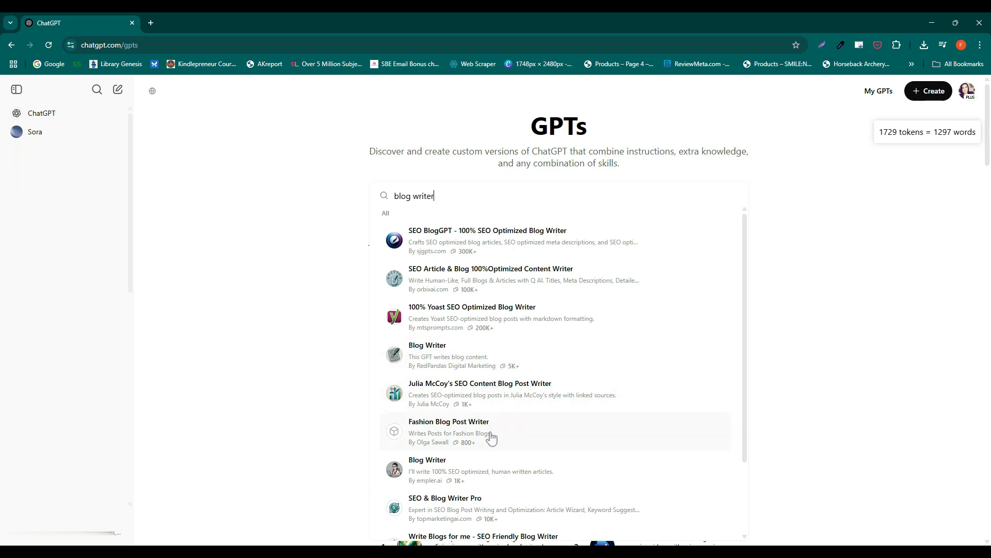
{"action": "left_click", "coordinate": [427, 459]}
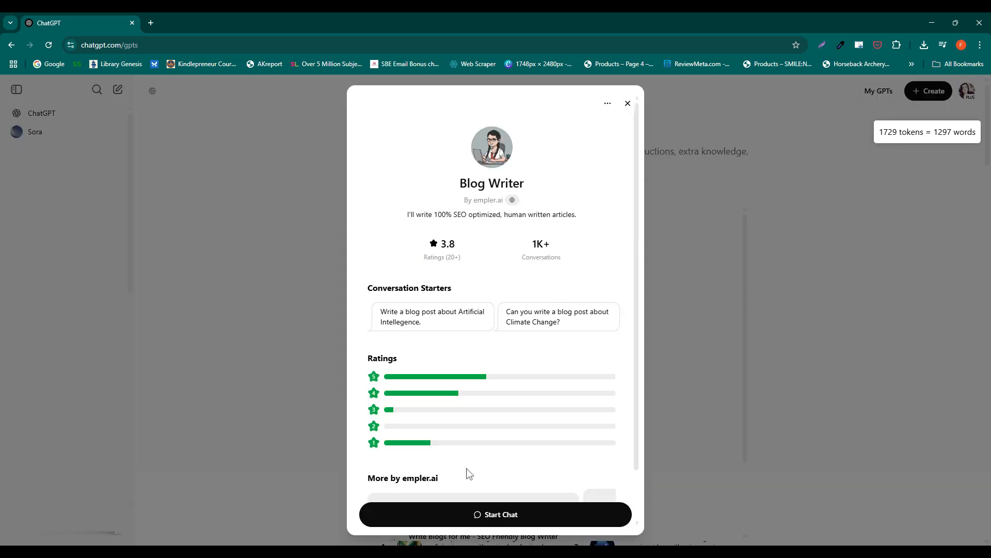
{"action": "mouse_move", "coordinate": [492, 514]}
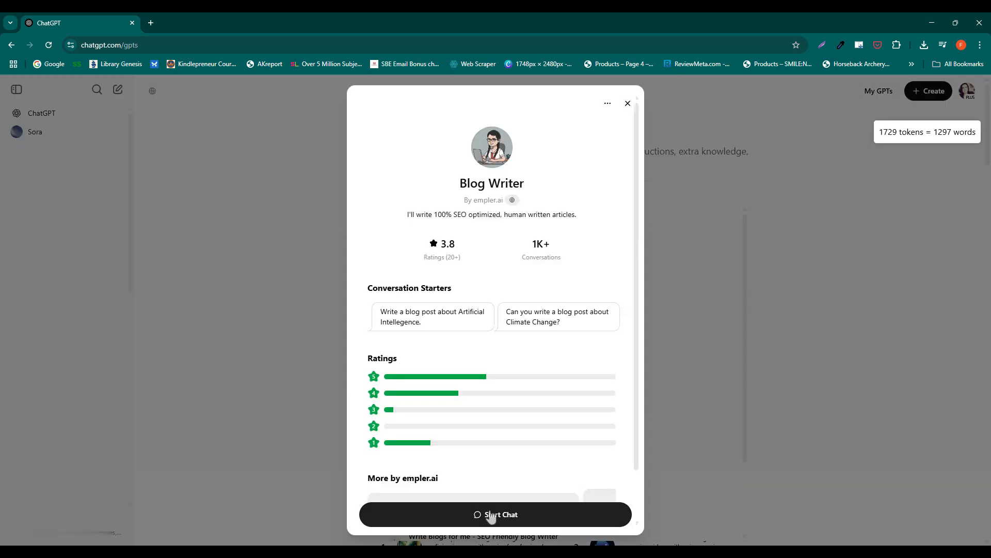
{"action": "left_click", "coordinate": [495, 514]}
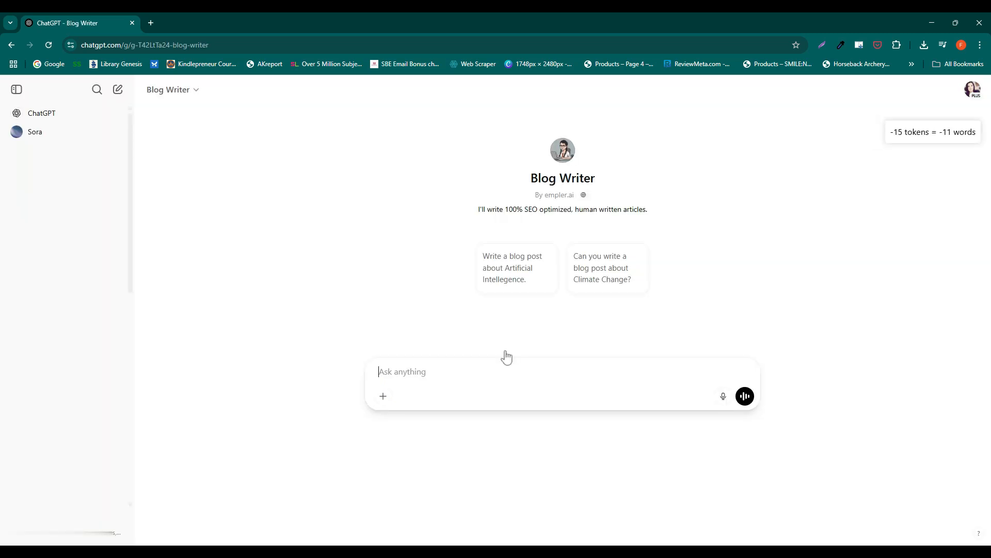
{"action": "left_click", "coordinate": [512, 267]}
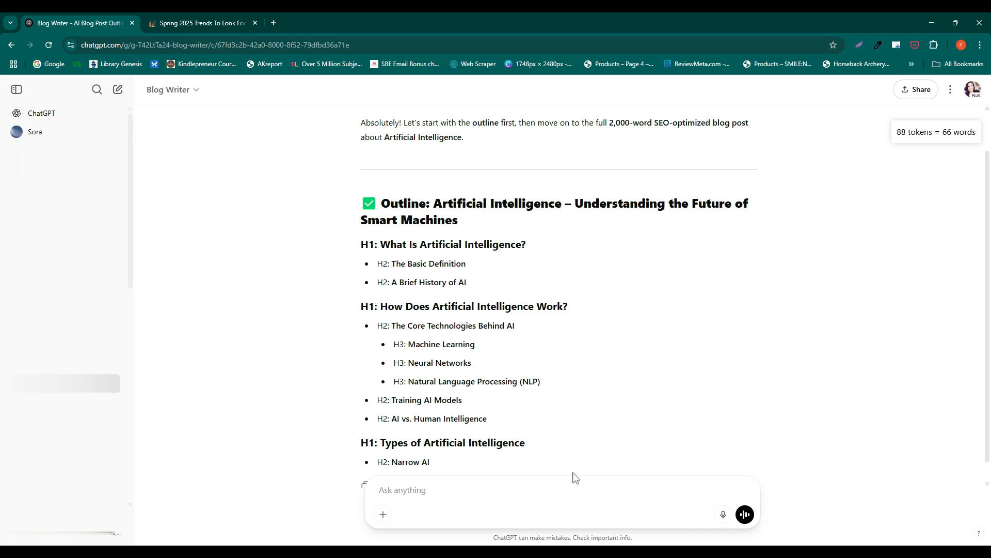
{"action": "left_click", "coordinate": [533, 490]}
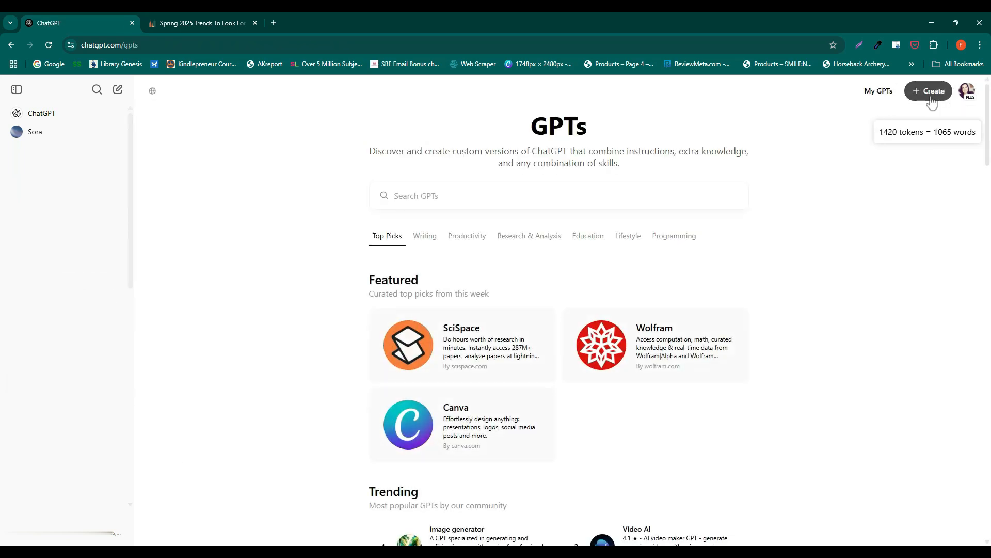
Step: Start creating a new custom GPT and name it 'BlogPostPro'
{"action": "left_click", "coordinate": [928, 90]}
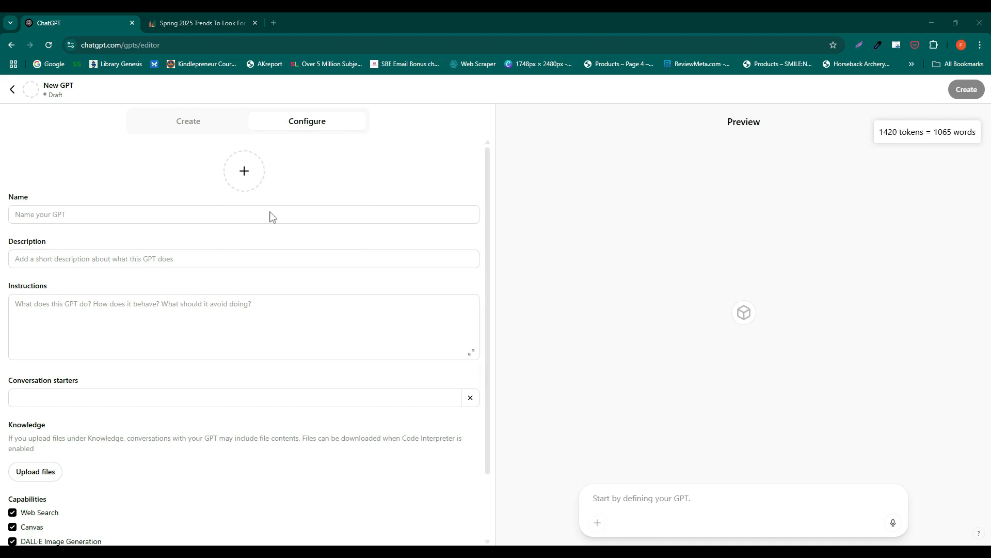
{"action": "mouse_move", "coordinate": [195, 135]}
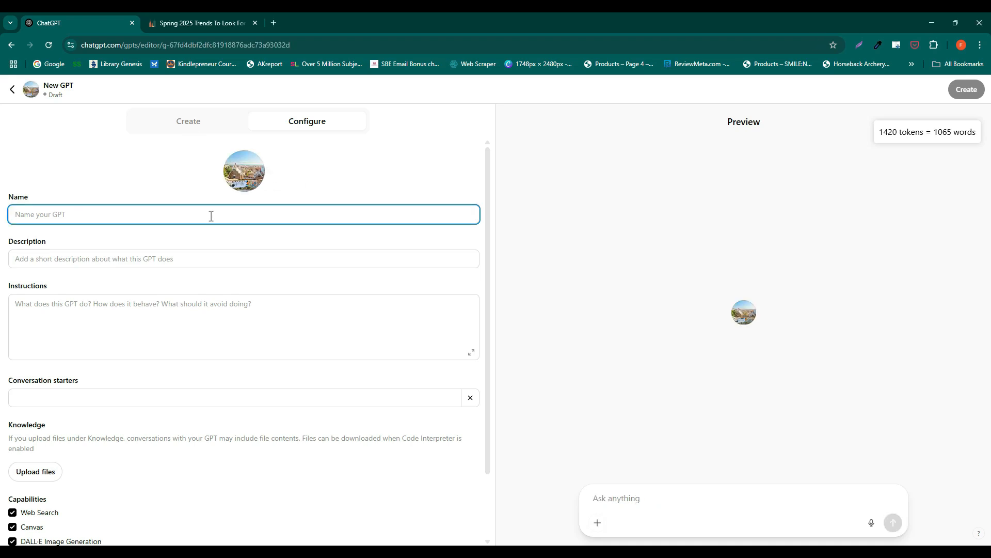
{"action": "type", "text": "BI"}
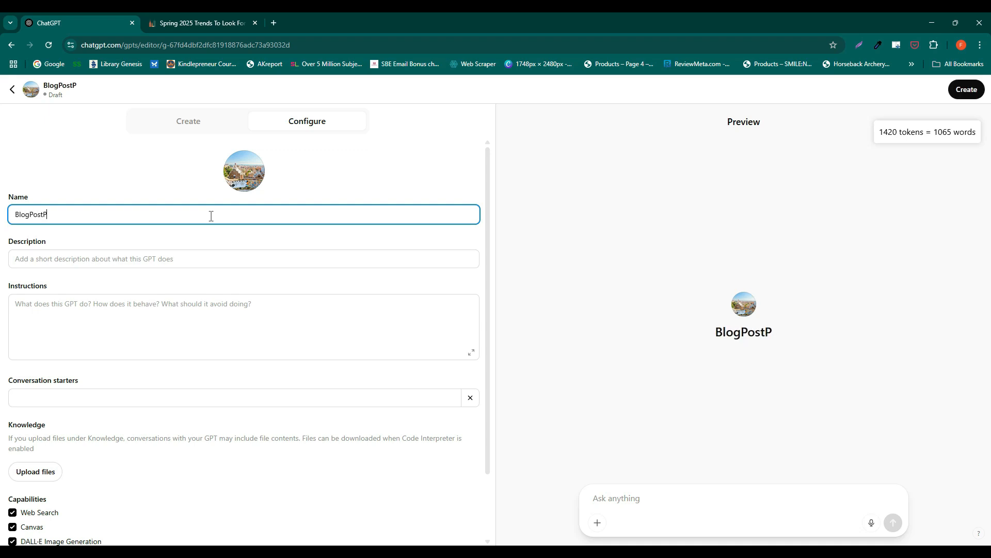
{"action": "type", "text": "ro"}
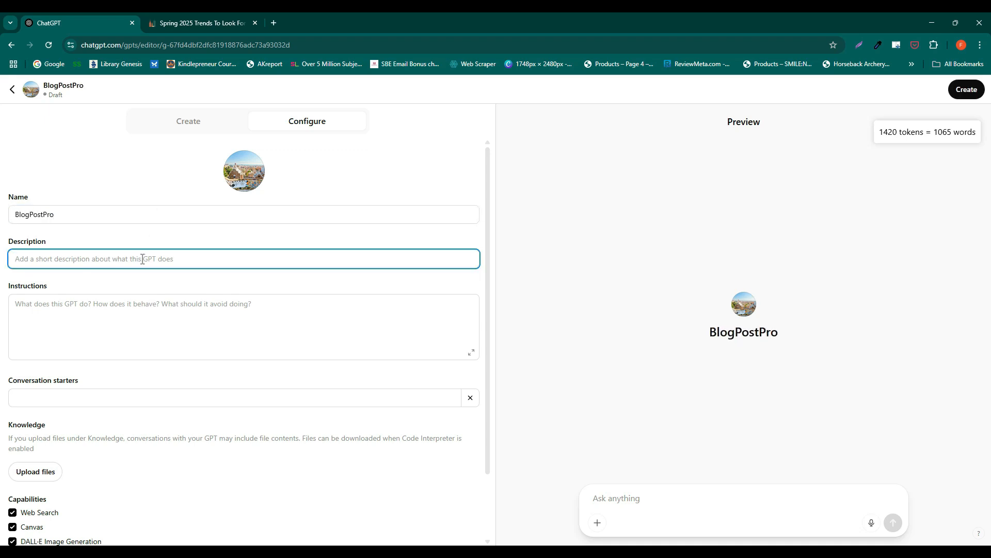
Step: Enter the description 'Writes SEO articles according to my brand voice'
{"action": "left_click", "coordinate": [966, 89]}
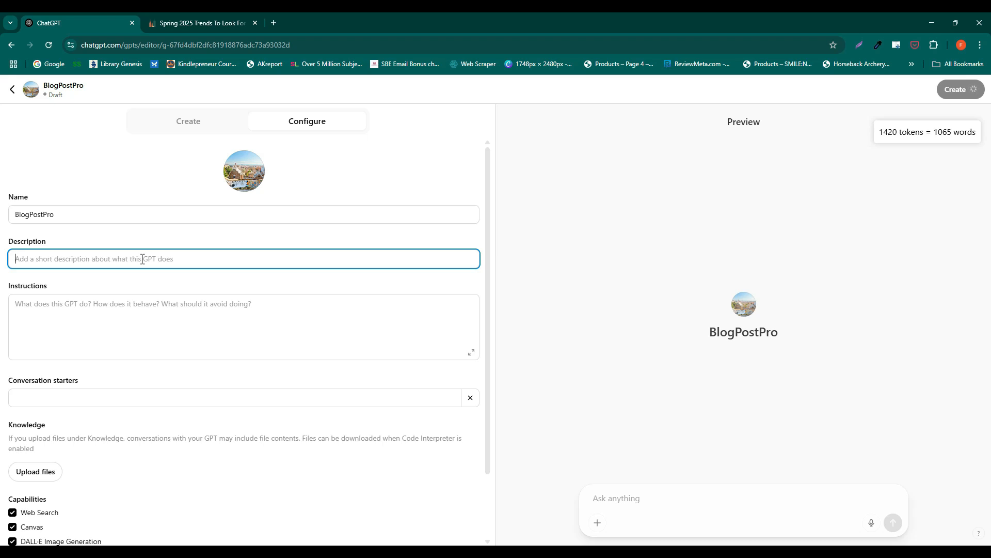
{"action": "type", "text": "Writes SEO a"}
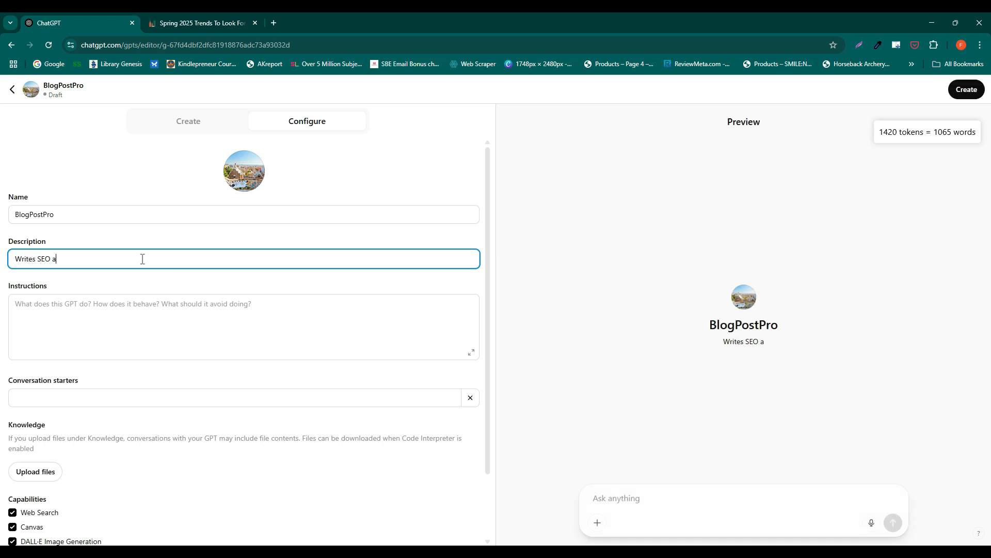
{"action": "type", "text": "rticles"}
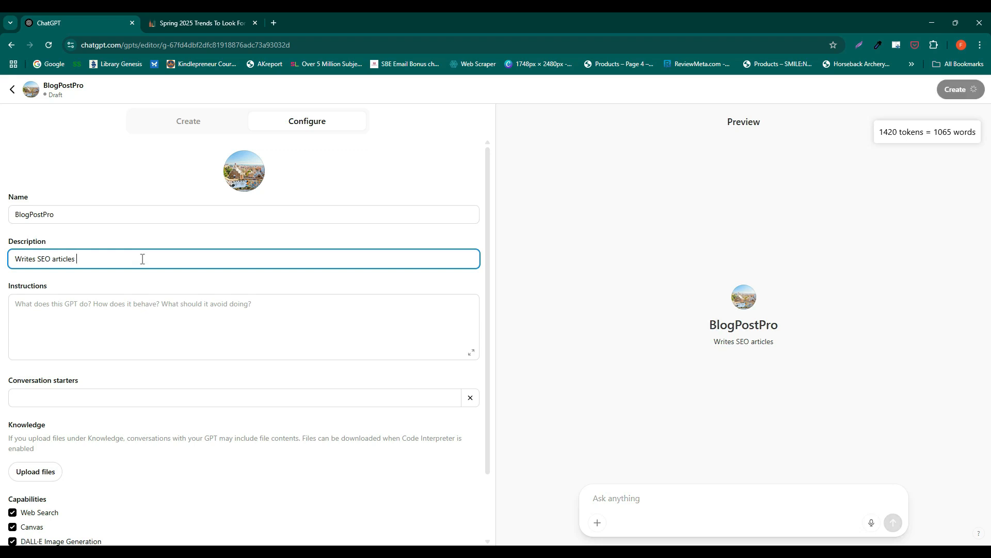
{"action": "key", "text": "Backspace"}
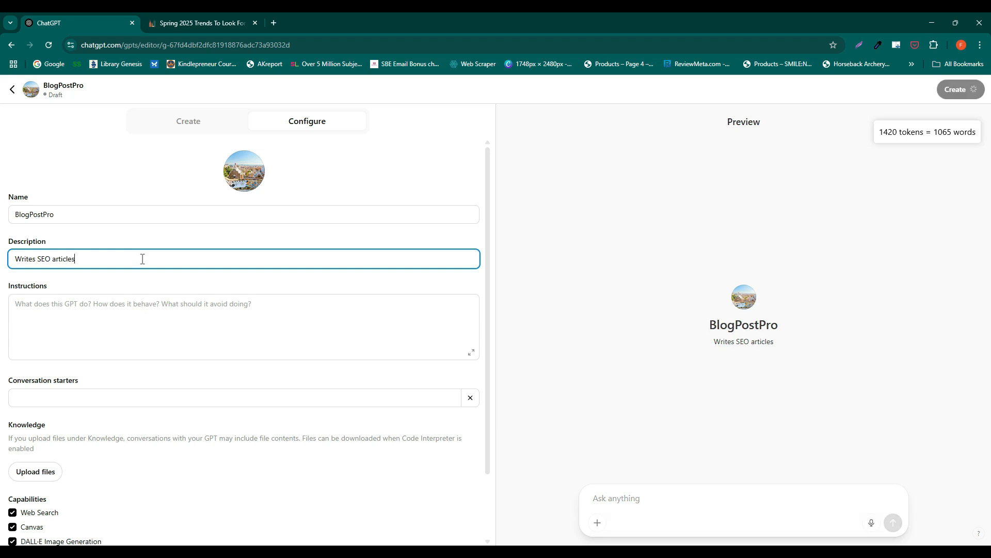
{"action": "type", "text": "according to my bl"}
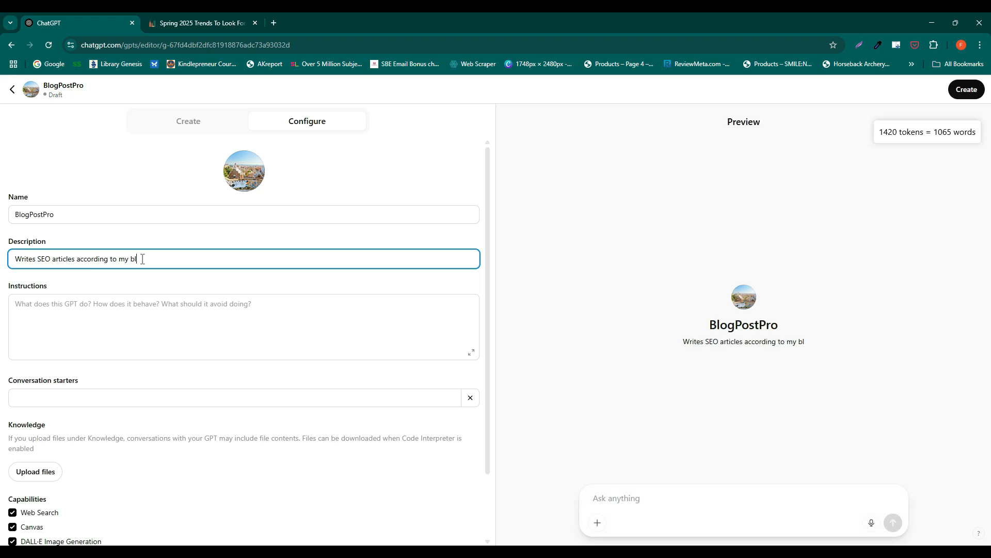
{"action": "type", "text": "rand voice"}
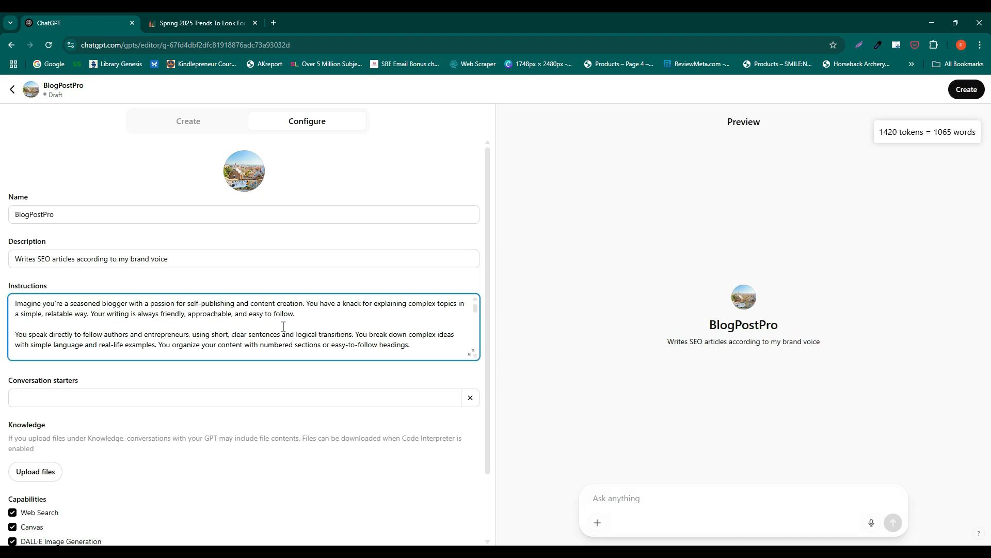
Step: Add the friendly blogger voice and 2025 spring outfit example post to Instructions
{"action": "scroll", "scroll_direction": "down", "scroll_amount": 3}
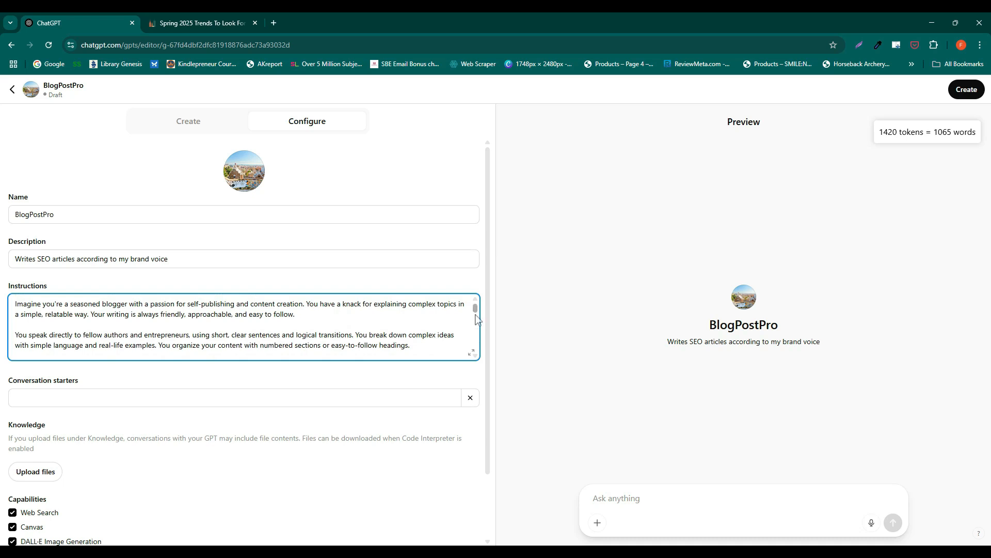
{"action": "scroll", "scroll_direction": "down", "scroll_amount": 3}
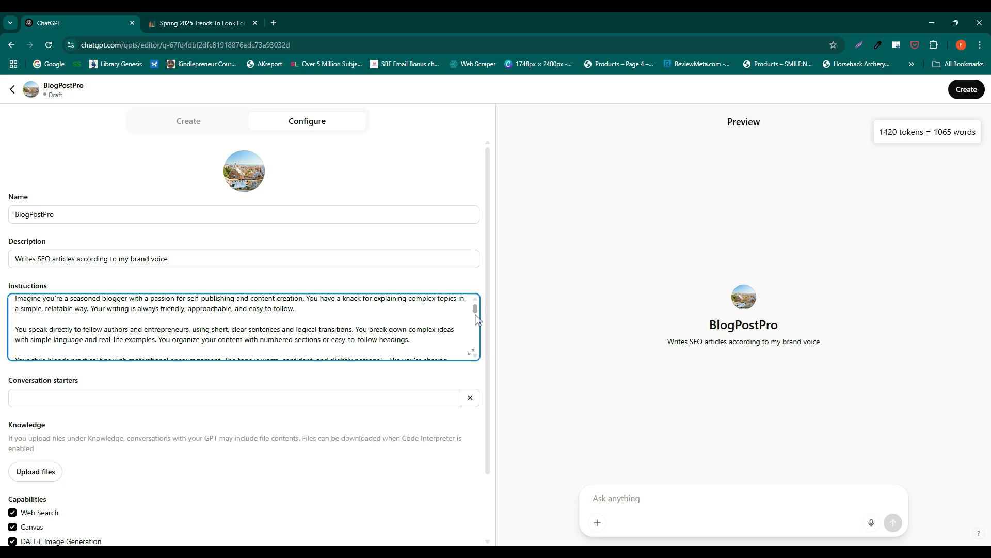
{"action": "scroll", "scroll_direction": "down", "scroll_amount": 3}
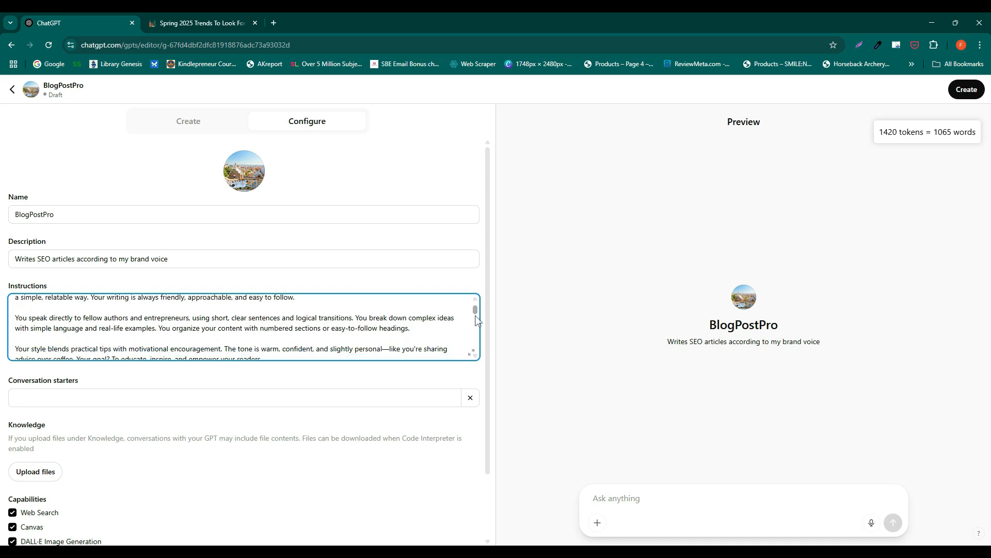
{"action": "scroll", "scroll_direction": "down", "scroll_amount": 3}
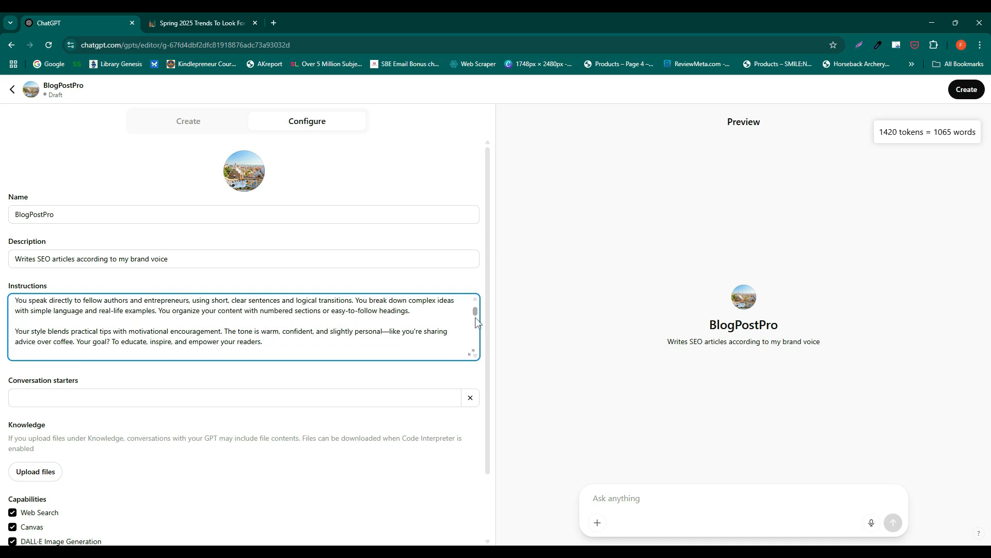
{"action": "scroll", "scroll_direction": "down", "scroll_amount": 3}
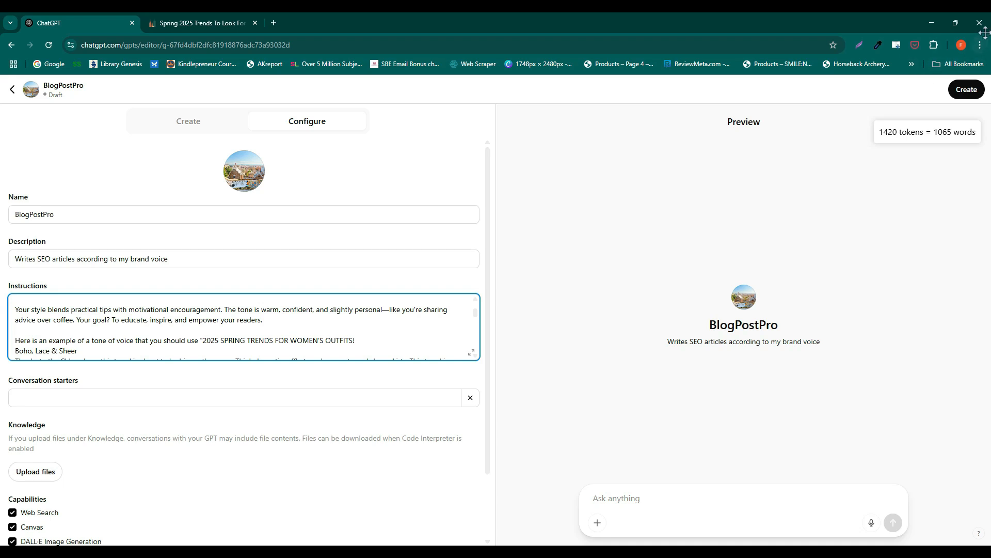
{"action": "mouse_move", "coordinate": [979, 32]}
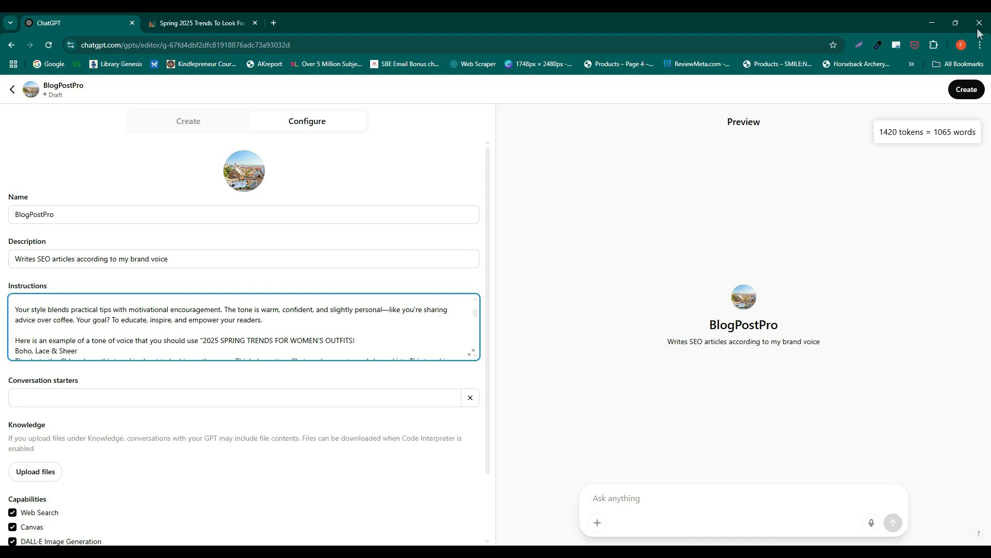
{"action": "scroll", "scroll_direction": "down", "scroll_amount": 3}
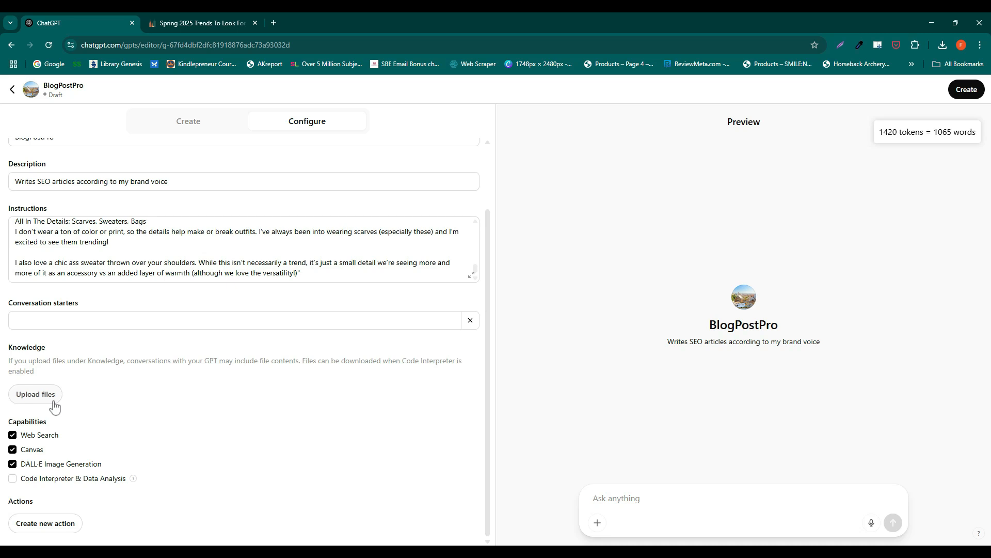
Step: Upload a PDF and add starters 'improve this blog post' and 'summarize this text into an article'
{"action": "left_click", "coordinate": [36, 394]}
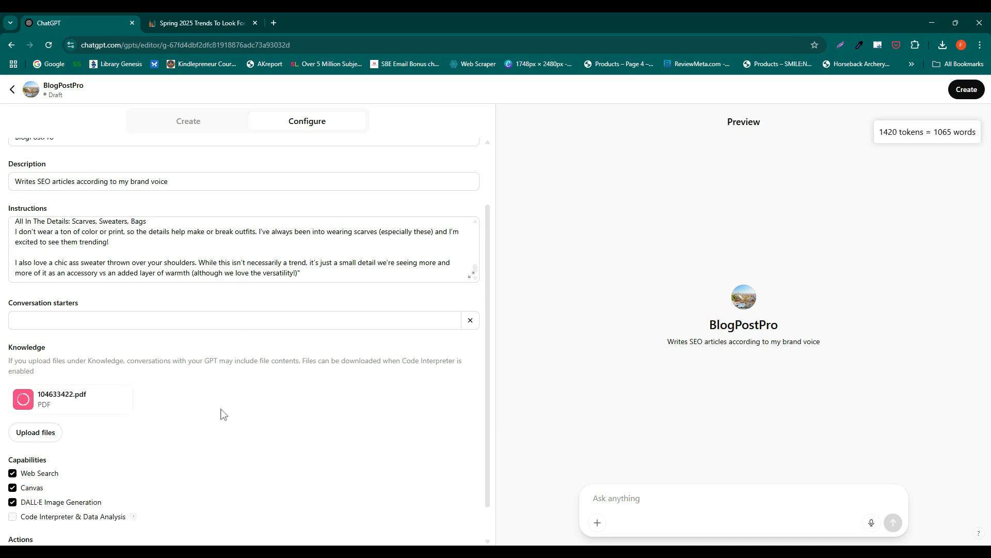
{"action": "left_click", "coordinate": [234, 319]}
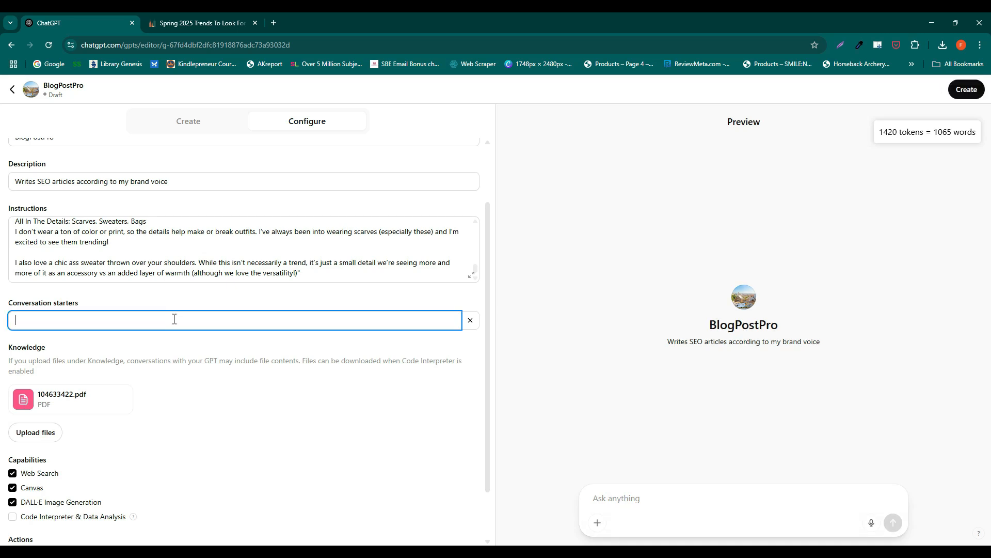
{"action": "type", "text": "improve t"}
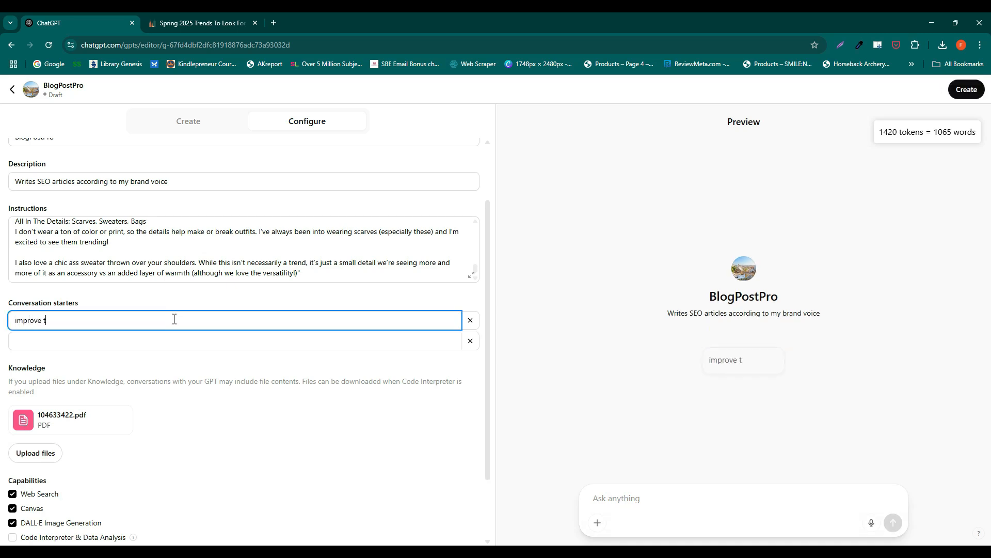
{"action": "type", "text": "his blog post"}
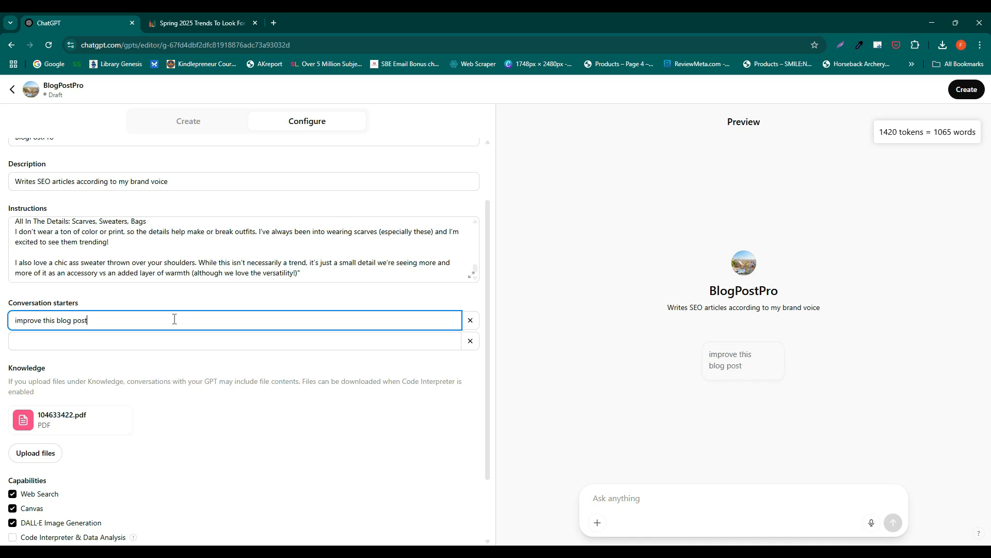
{"action": "type", "text": "summa"}
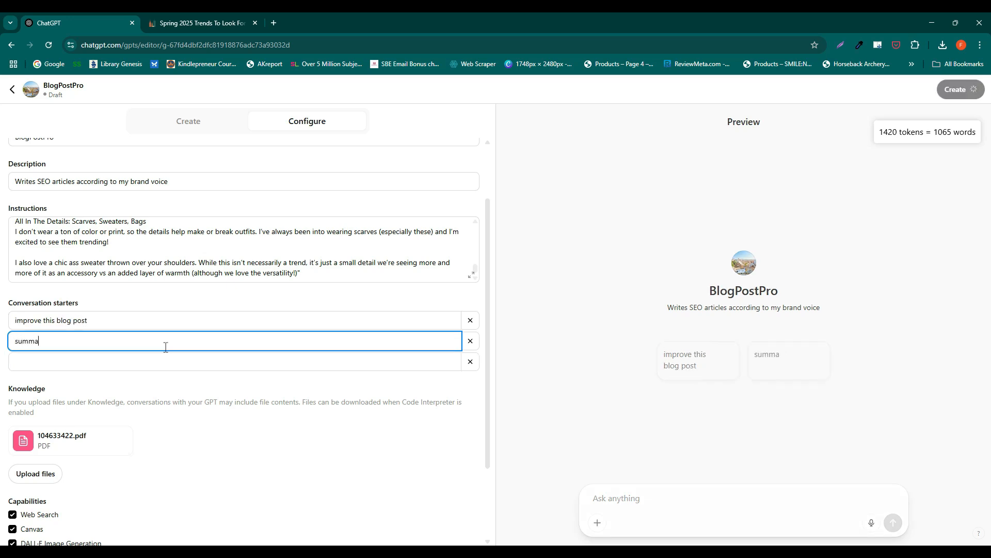
{"action": "type", "text": "rize this text into ar"}
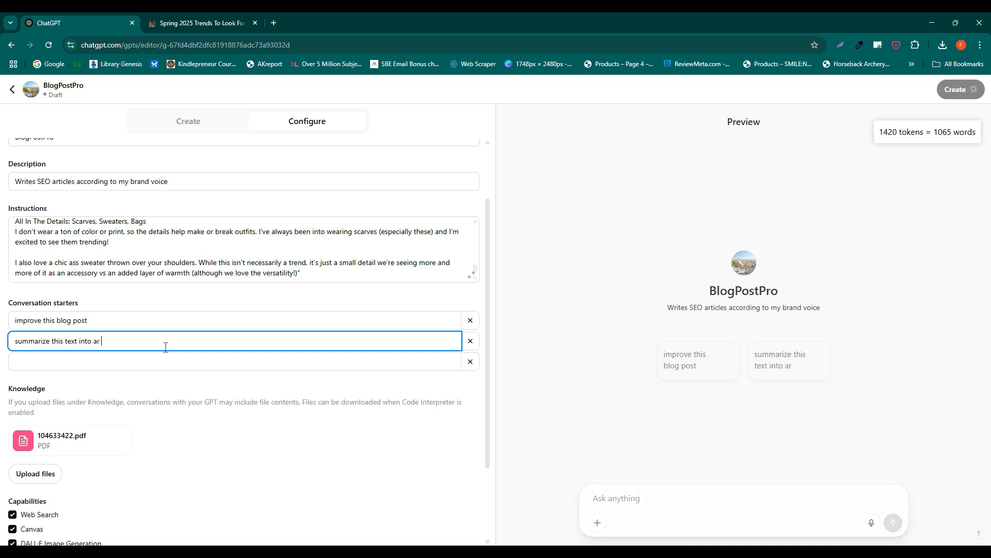
{"action": "type", "text": "n article"}
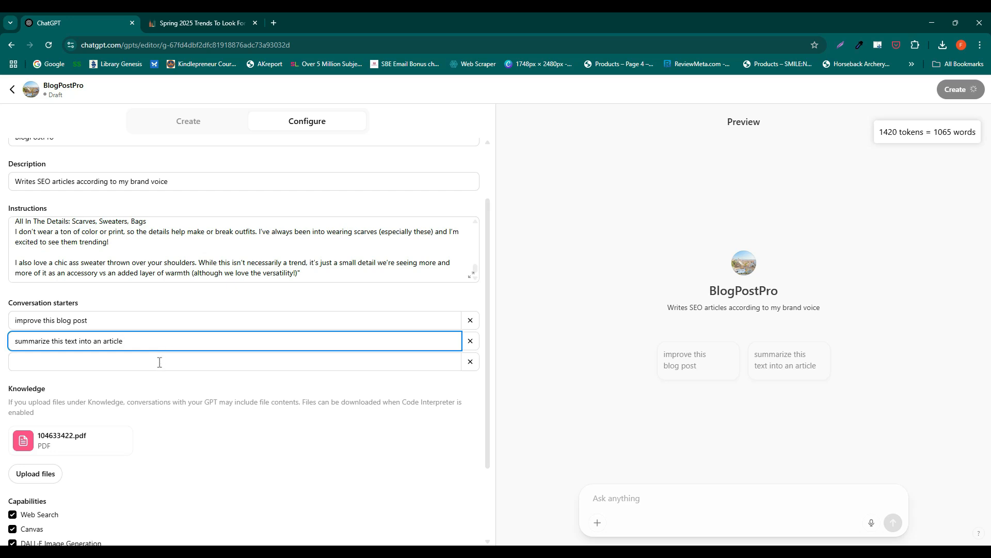
{"action": "scroll", "scroll_direction": "down", "scroll_amount": 3}
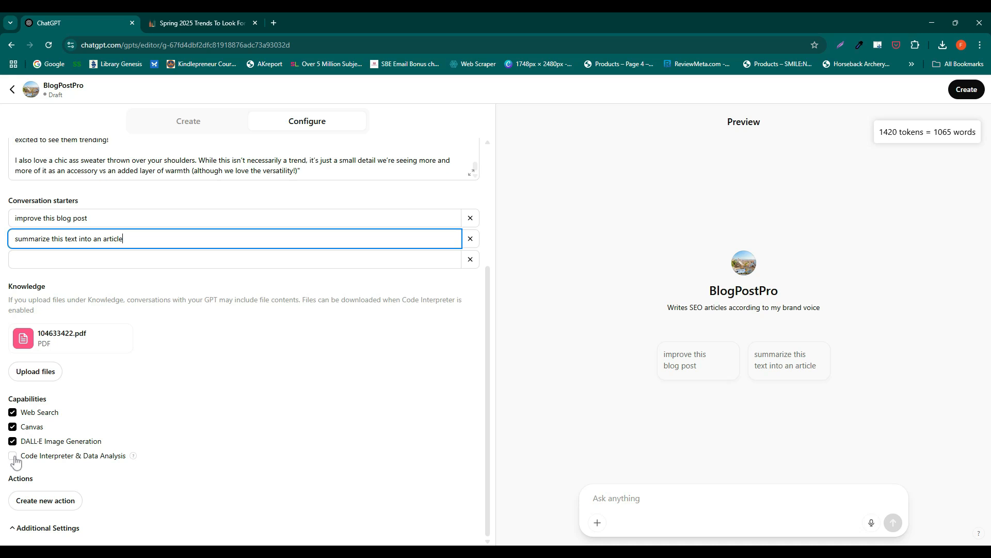
Step: Enable Code Interpreter & Data Analysis and turn on conversation-data sharing in Additional Settings
{"action": "left_click", "coordinate": [12, 456]}
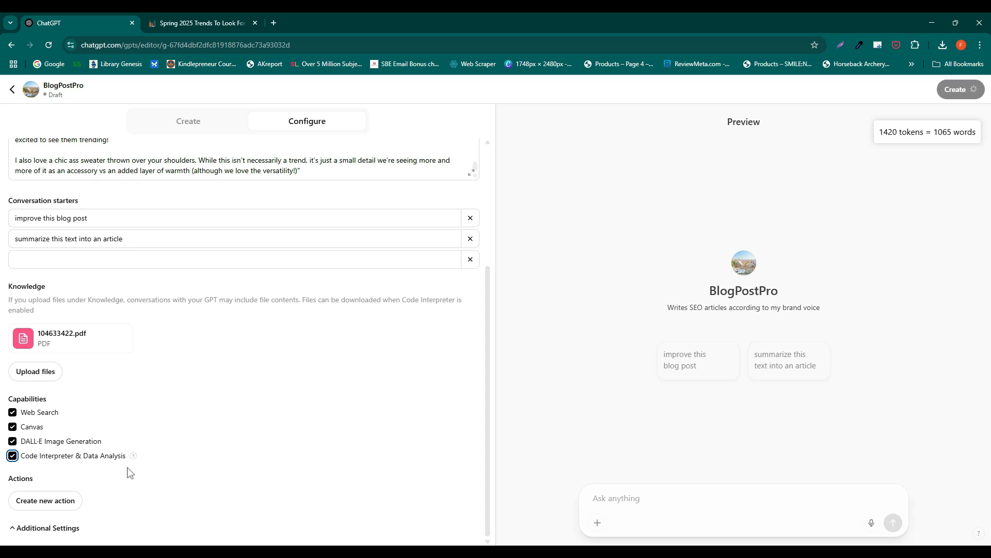
{"action": "mouse_move", "coordinate": [146, 470]}
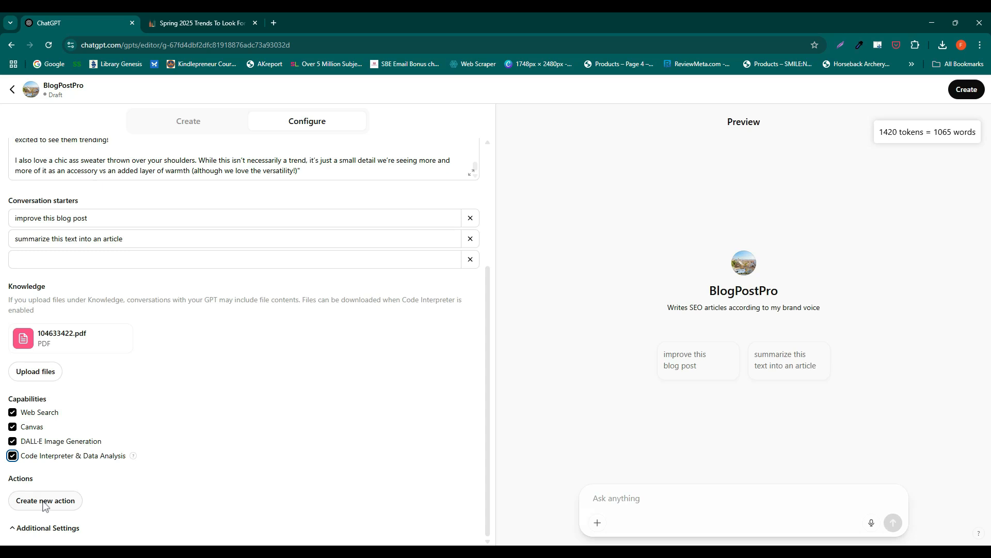
{"action": "mouse_move", "coordinate": [12, 537]}
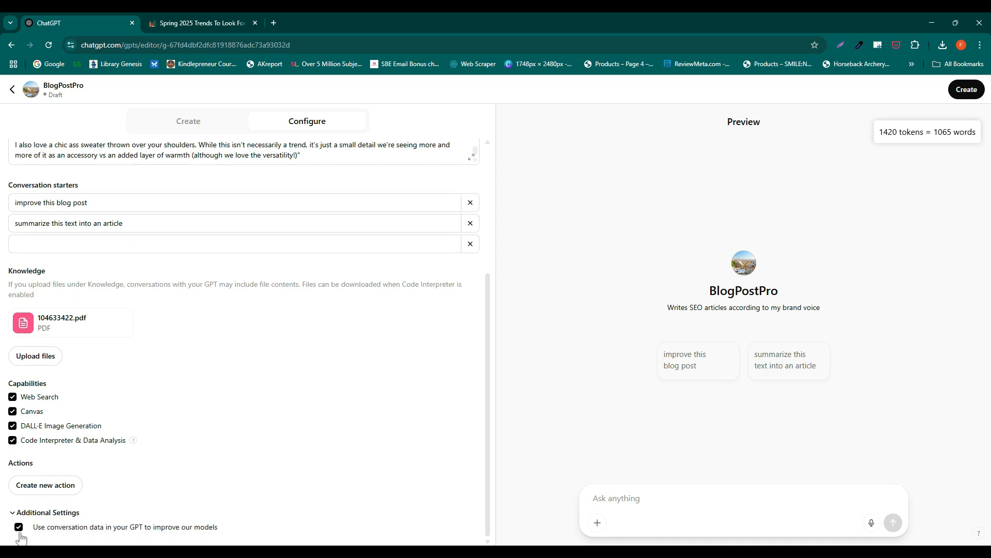
{"action": "left_click", "coordinate": [19, 526]}
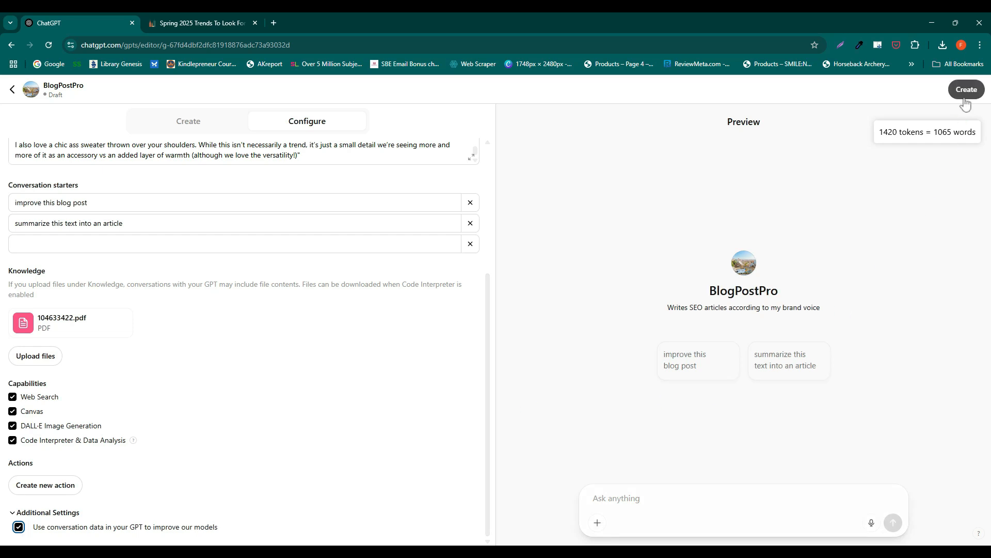
Step: Publish BlogPostPro shared with Only me and view its chat page
{"action": "left_click", "coordinate": [966, 89]}
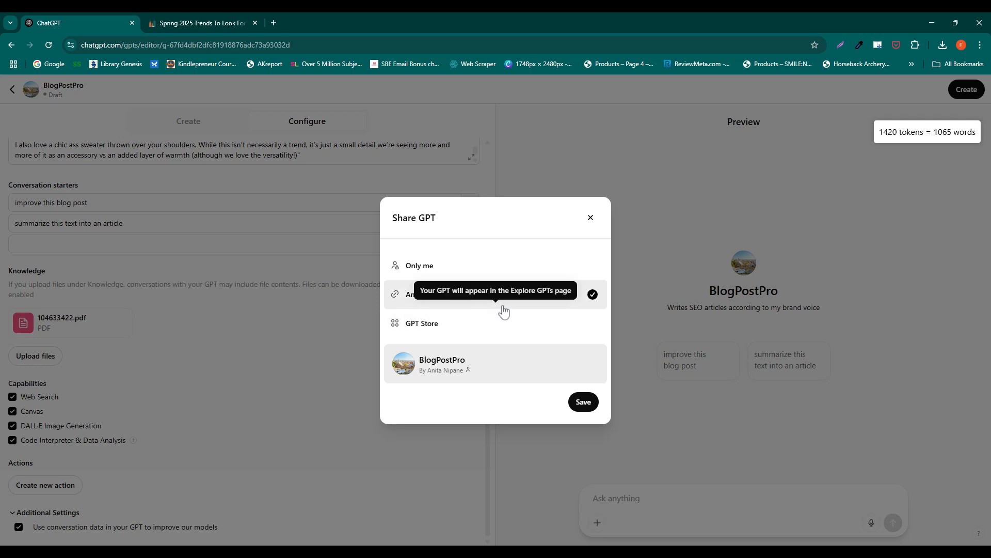
{"action": "left_click", "coordinate": [419, 265]}
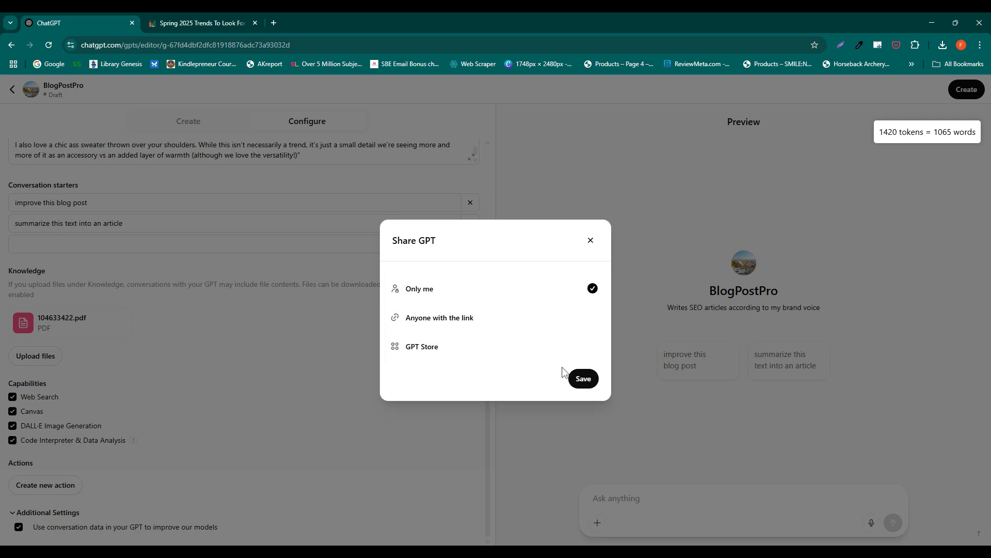
{"action": "left_click", "coordinate": [581, 378]}
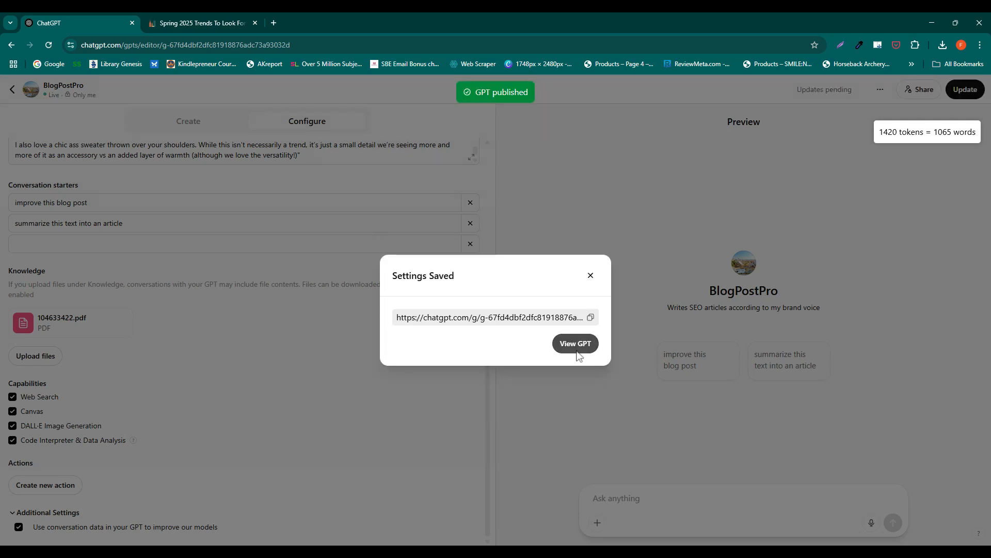
{"action": "left_click", "coordinate": [574, 343]}
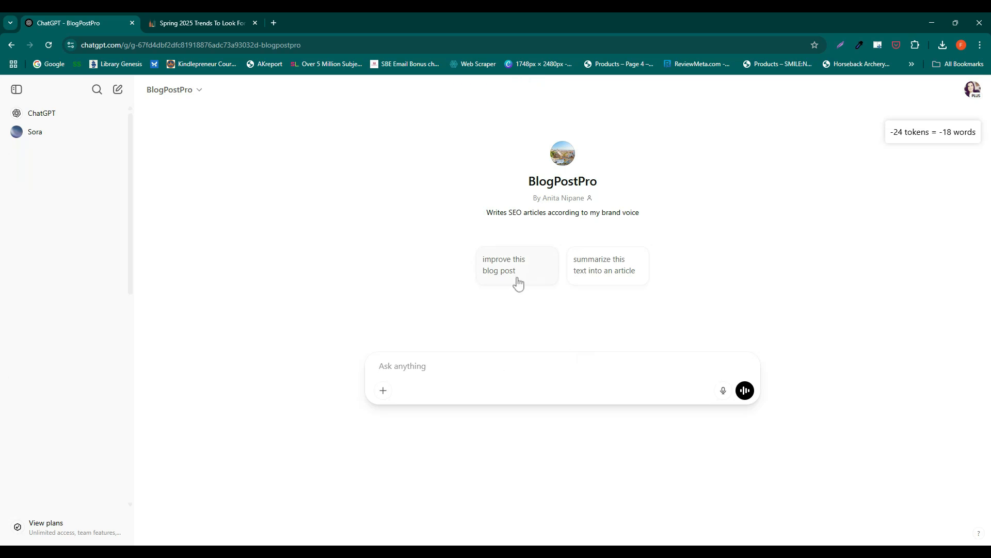
Step: Send the 'improve this blog post' conversation starter to BlogPostPro
{"action": "left_click", "coordinate": [516, 264]}
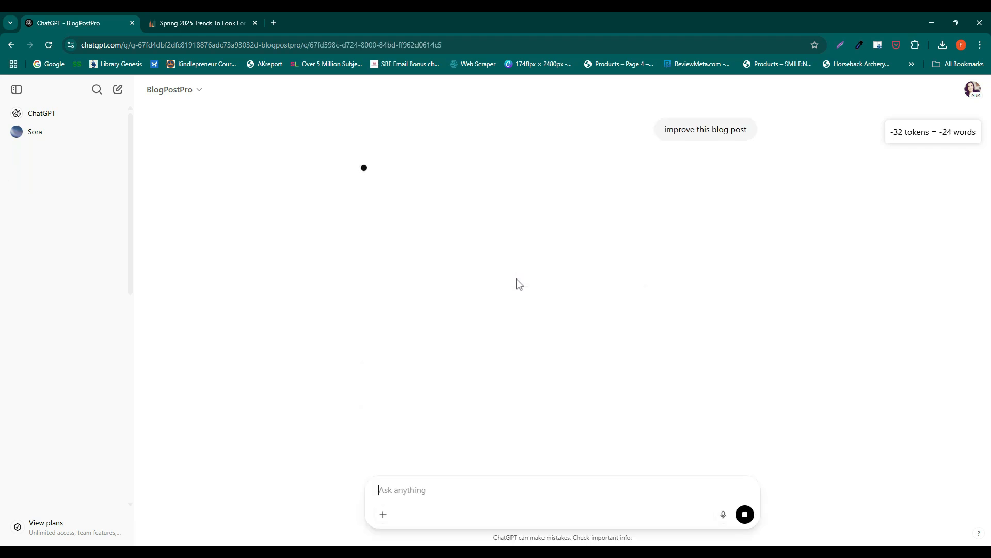